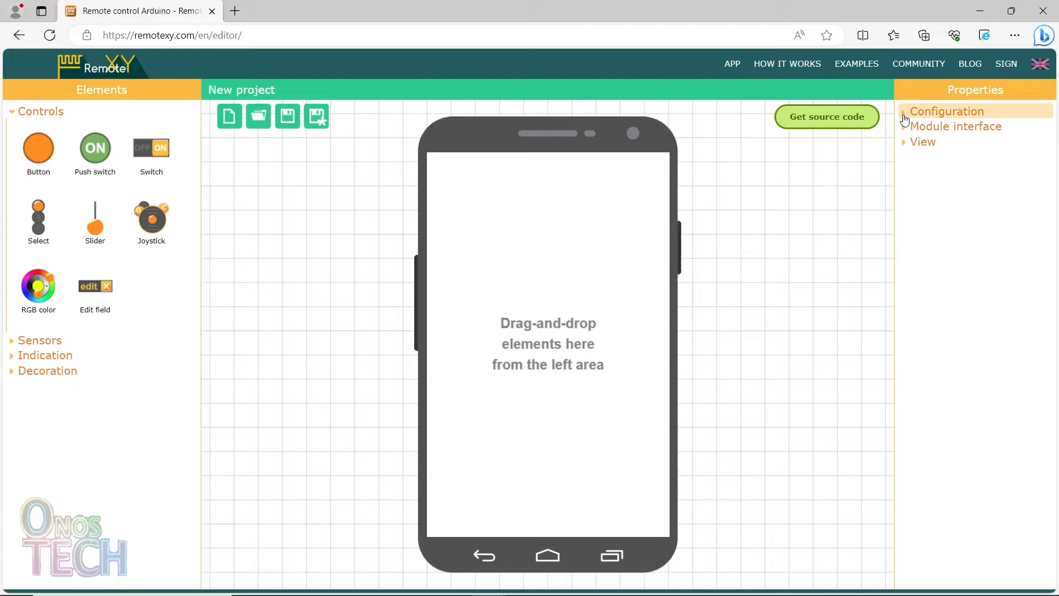
# Apply Wi-Fi access point on an ESP8266 based board with WiFi on chip, targeting the FLProg IDE
pyautogui.click(946, 110)
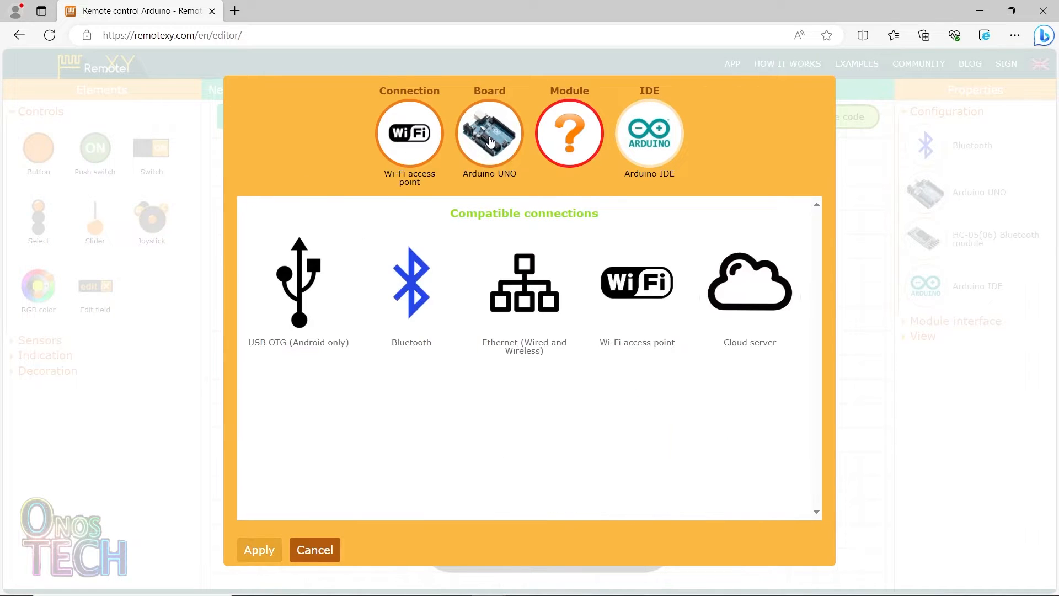
pyautogui.click(488, 132)
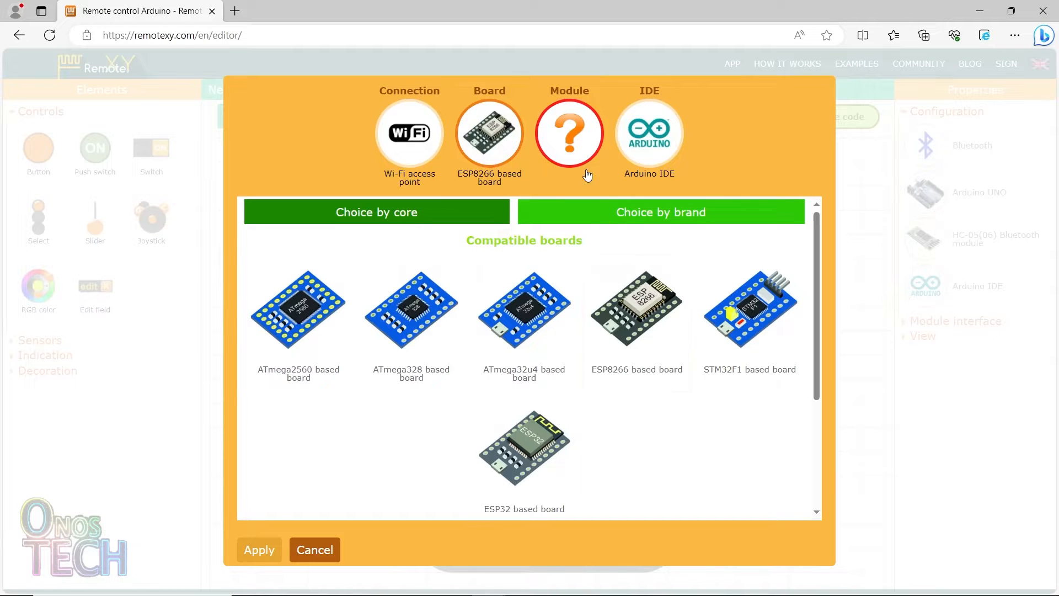
pyautogui.click(569, 132)
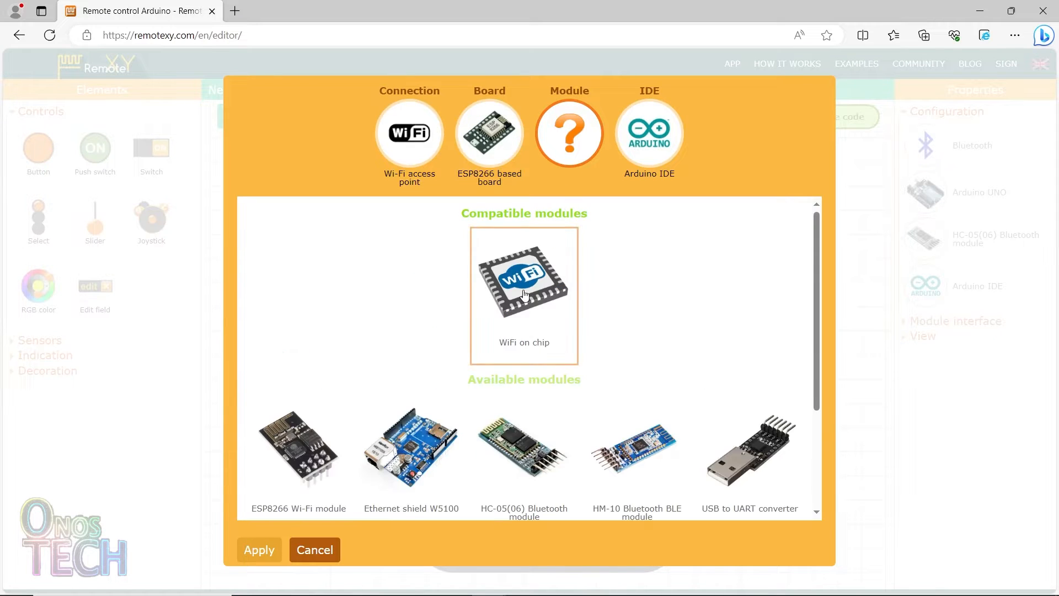
pyautogui.click(649, 133)
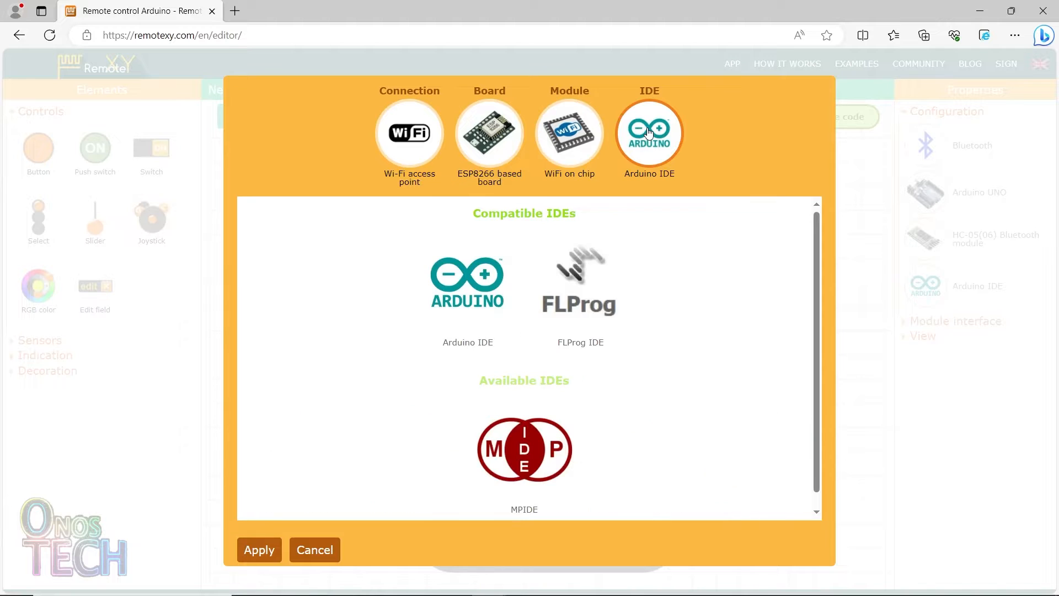
pyautogui.click(579, 283)
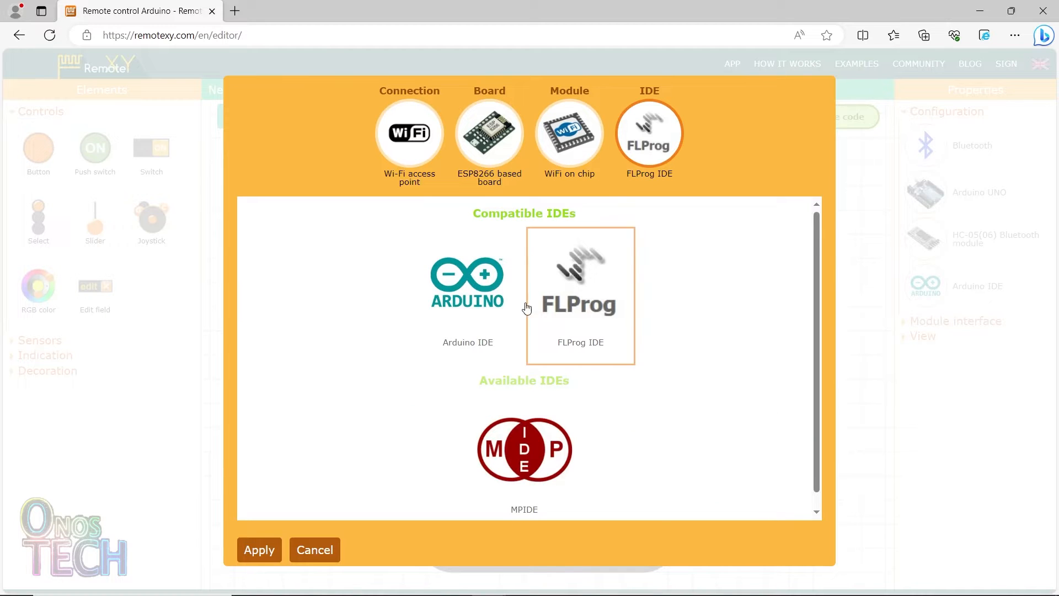
pyautogui.click(258, 549)
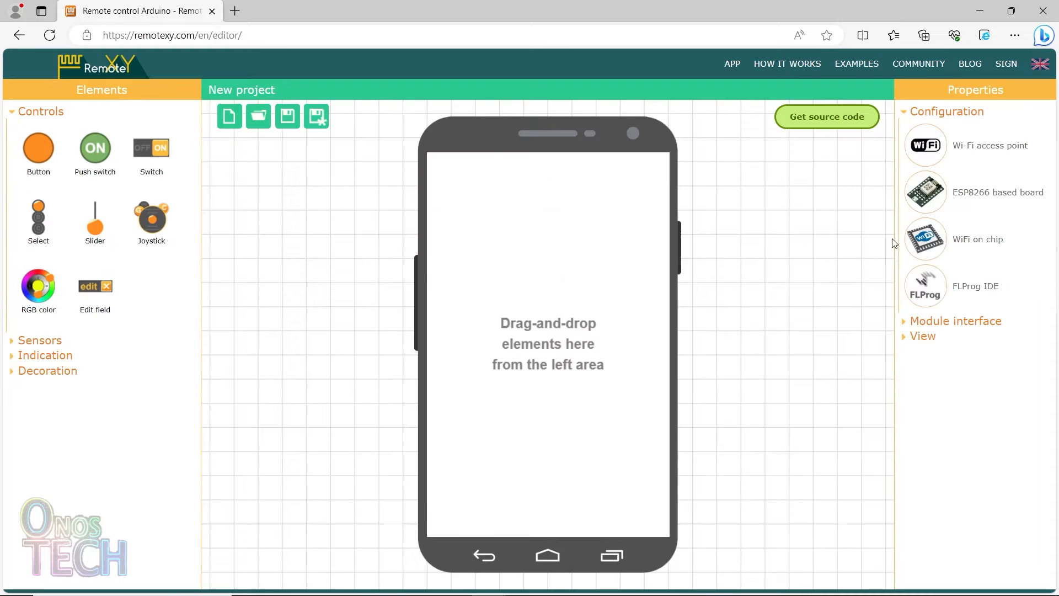
# Place labels PZEM-004T, POWER MONITOR and VOLTAGE (V) from the Decoration palette onto the phone screen
pyautogui.click(922, 336)
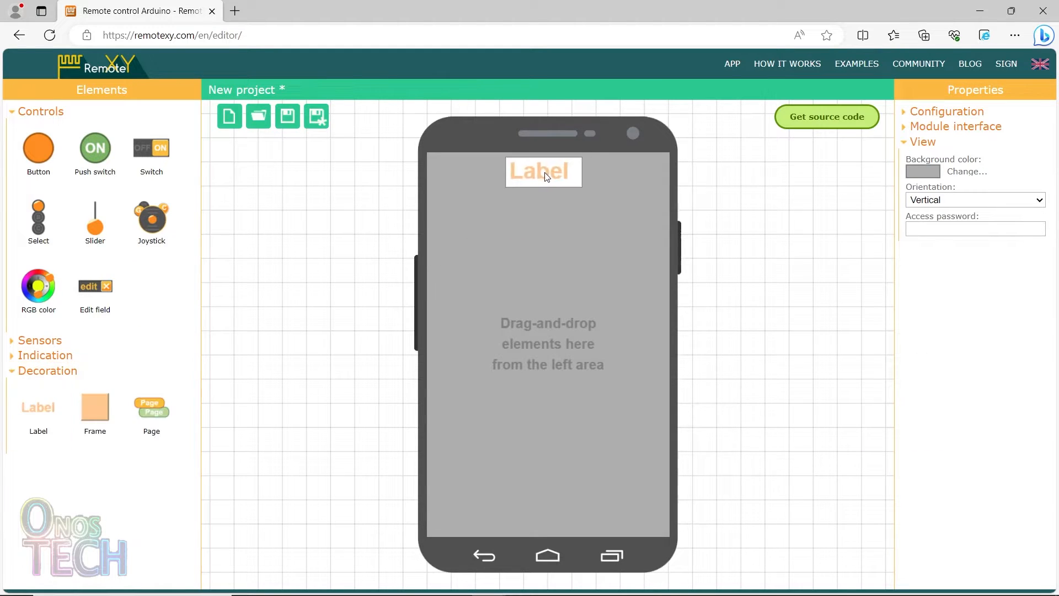
pyautogui.click(543, 171)
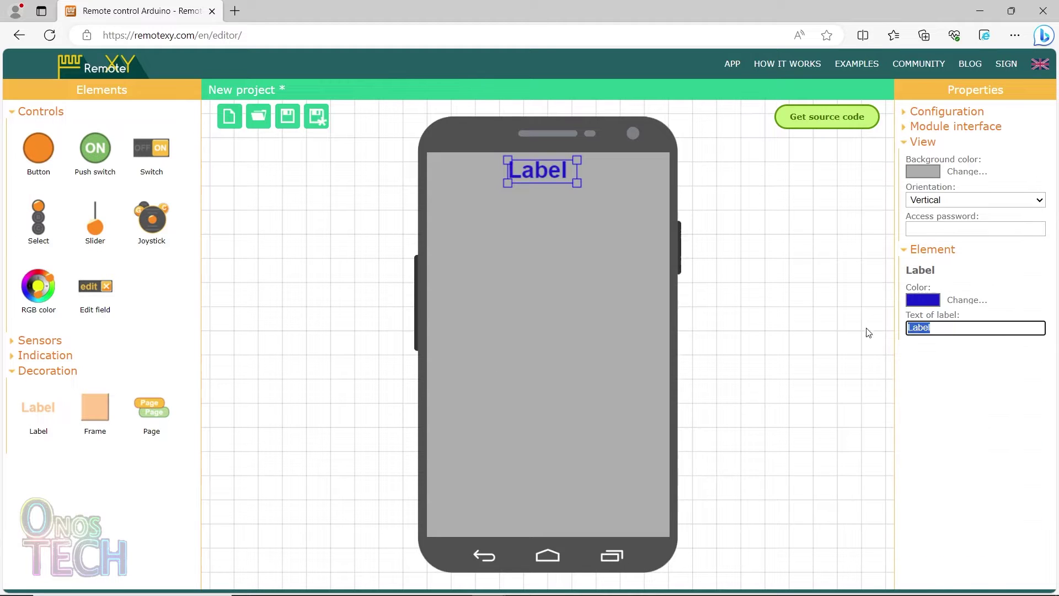
pyautogui.write('PZEM-004T')
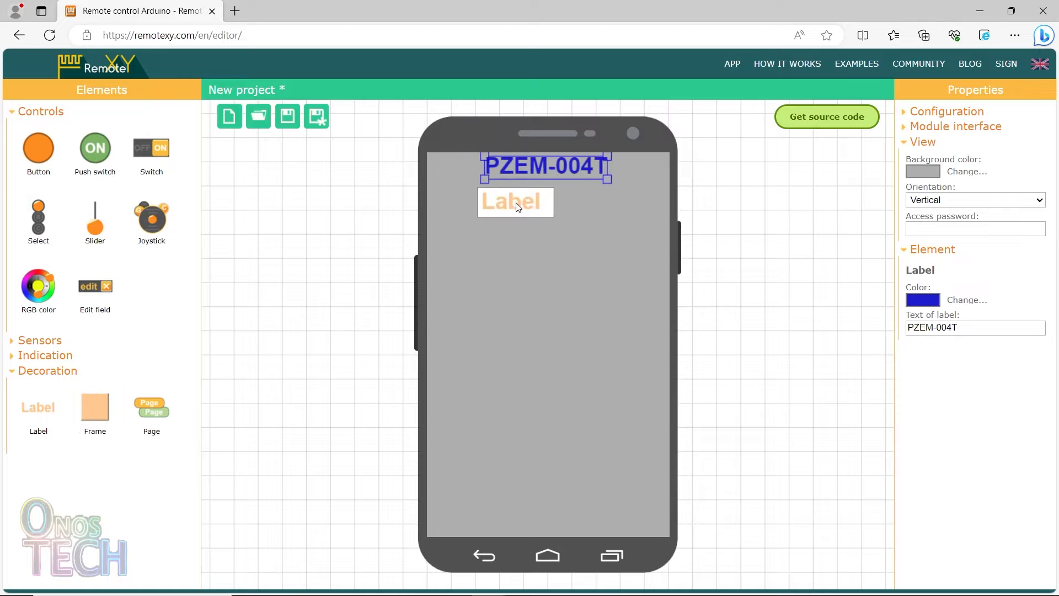
pyautogui.click(515, 201)
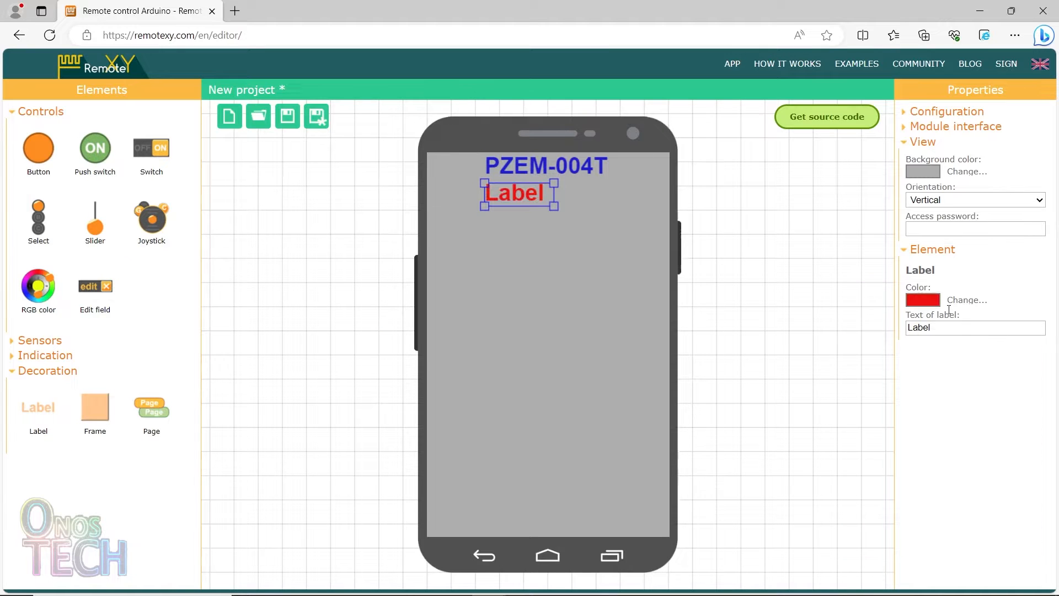
pyautogui.write('POWER MONITOR')
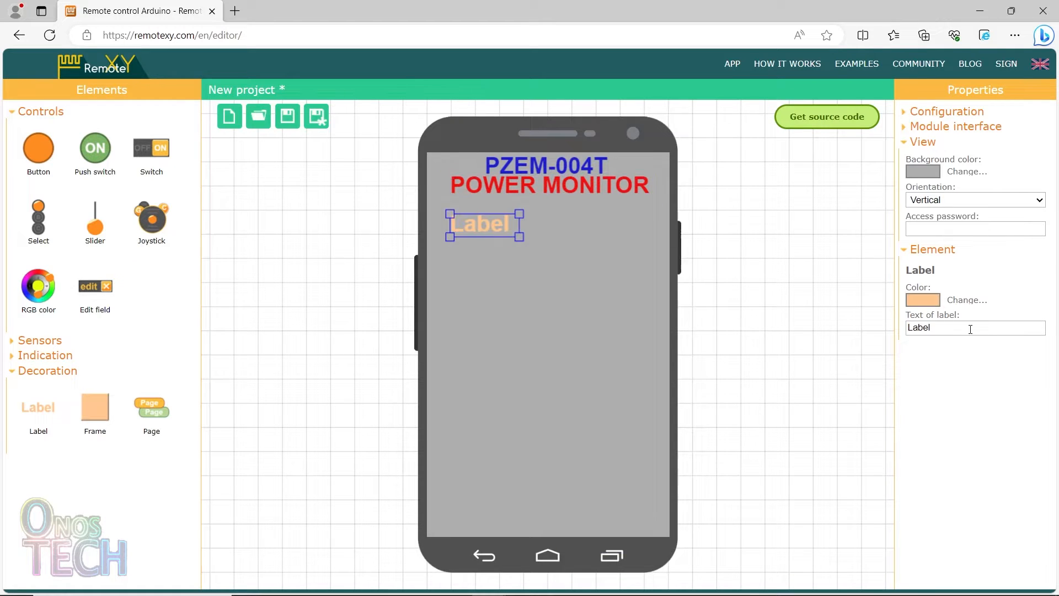
pyautogui.write('VOLTAGE (')
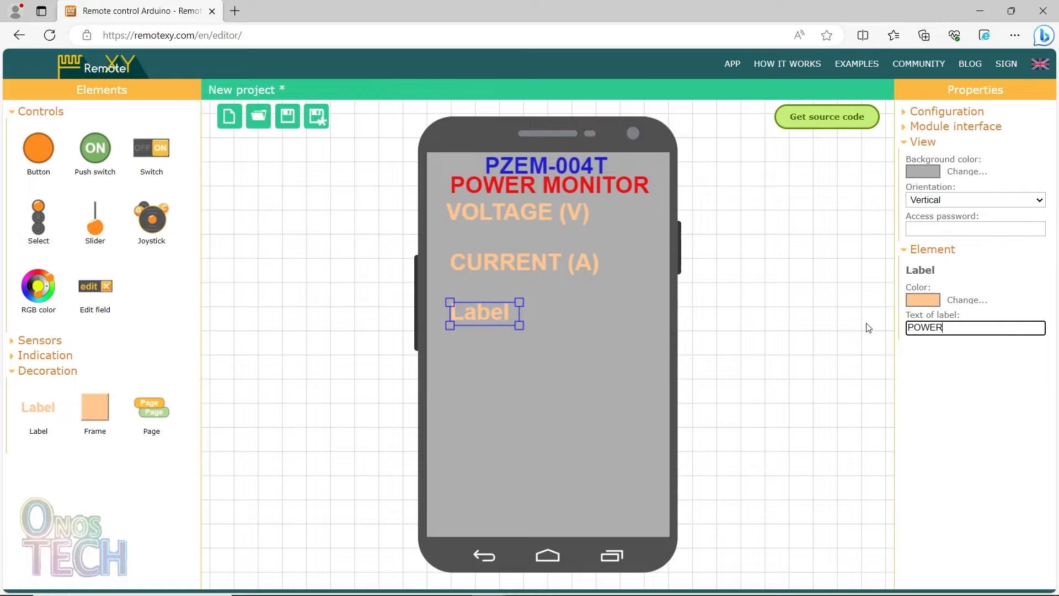
# Add labels POWER (kW), ENERGY (kW-hr), FREQUENCY (Hz) and POWER FACTOR (PF) down the screen
pyautogui.write('(kW)')
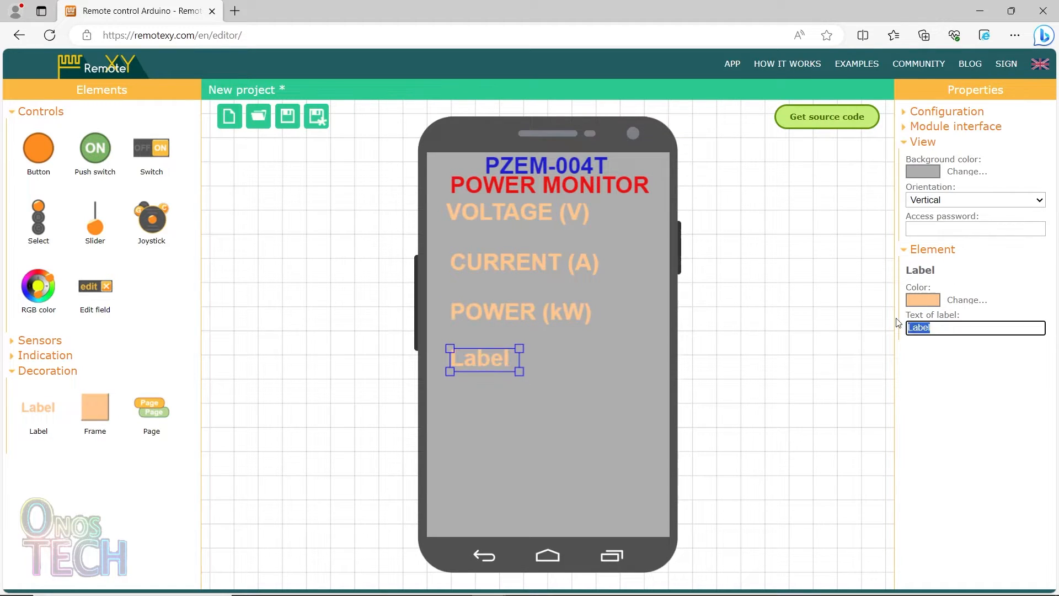
pyautogui.write('ENERGY (kW-')
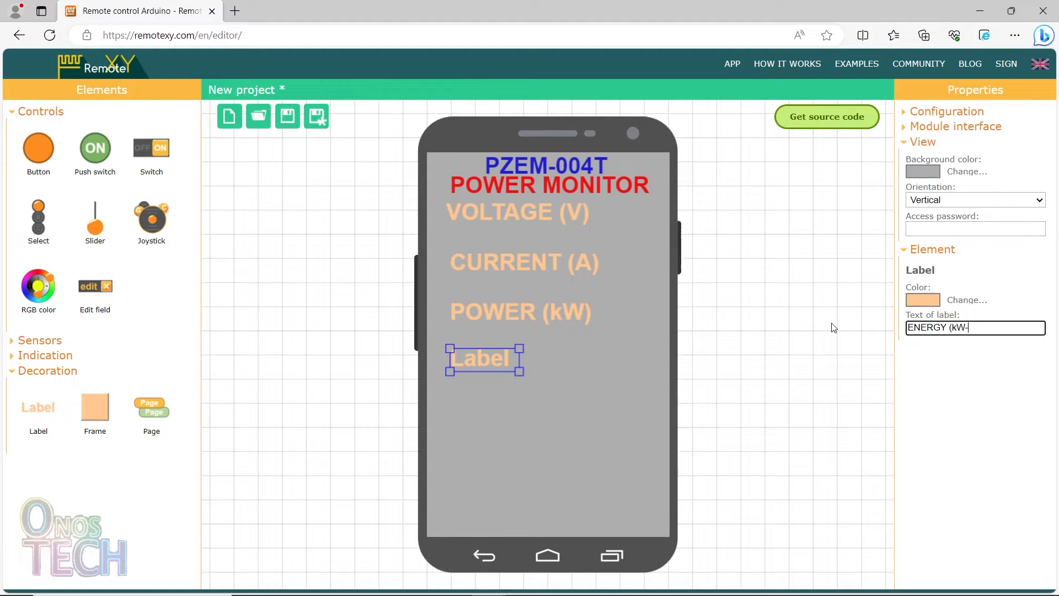
pyautogui.write('hr)')
pyautogui.write('FRE')
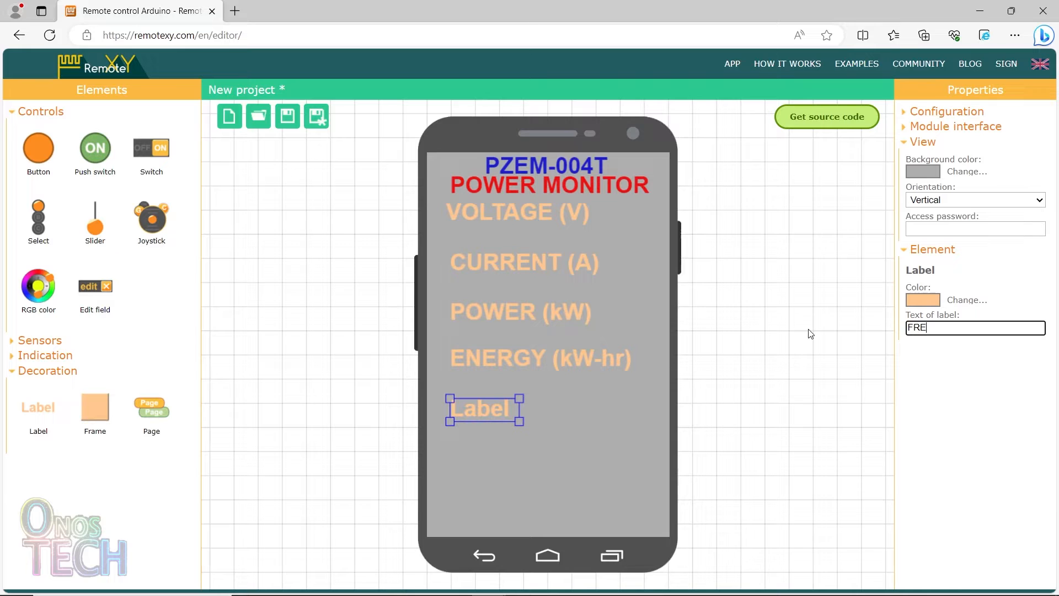
pyautogui.write('QUENCY (H')
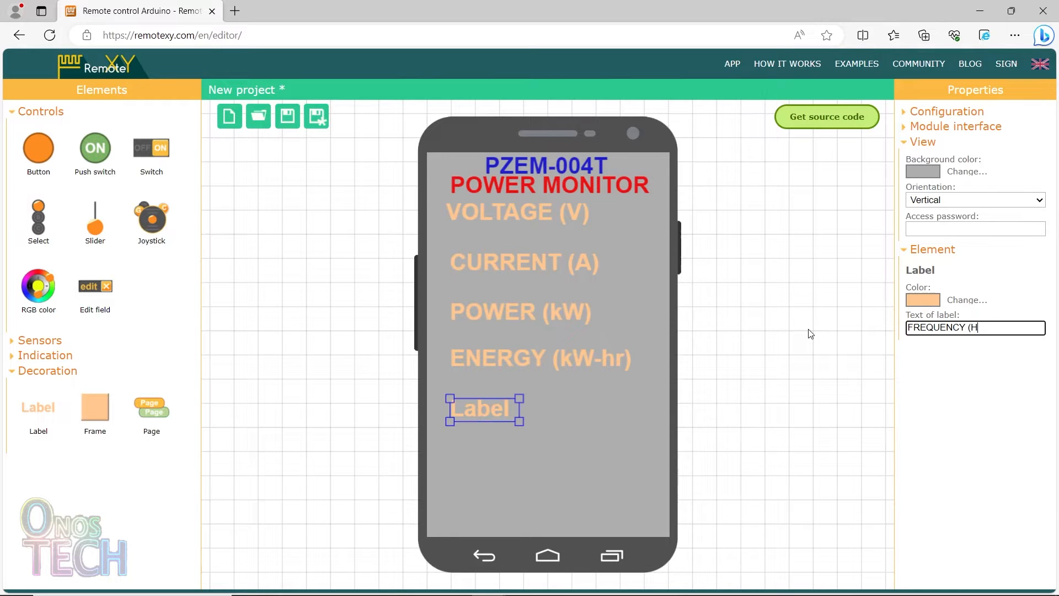
pyautogui.write('z)')
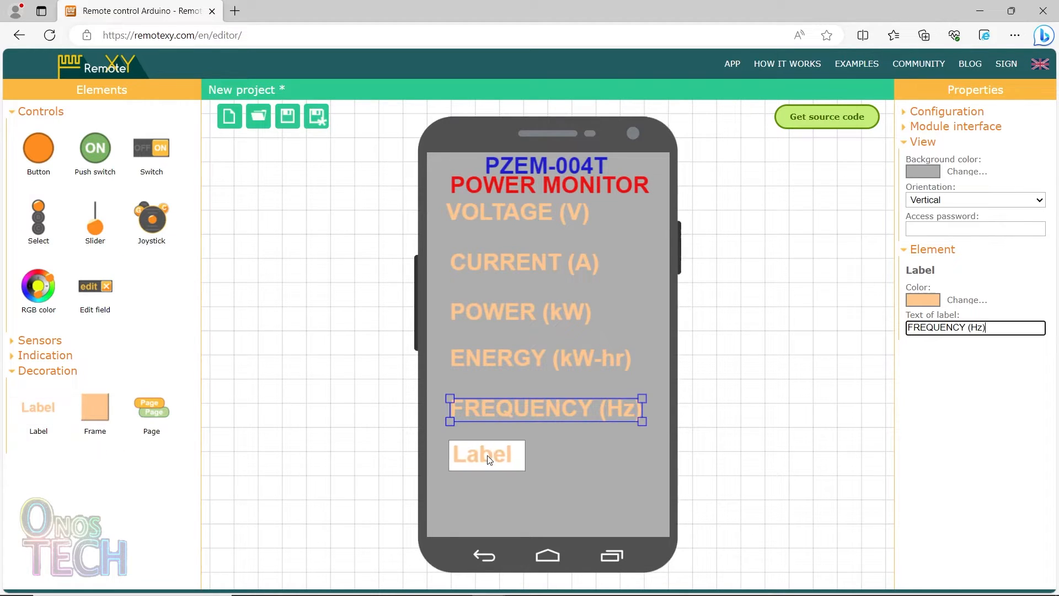
pyautogui.click(486, 455)
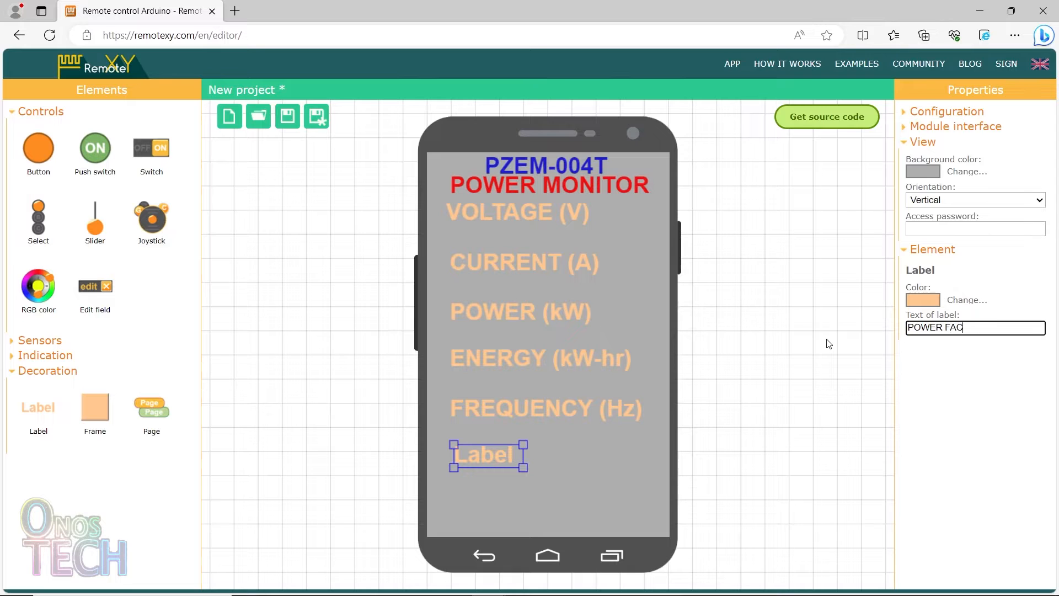
pyautogui.write('TOR (PF)')
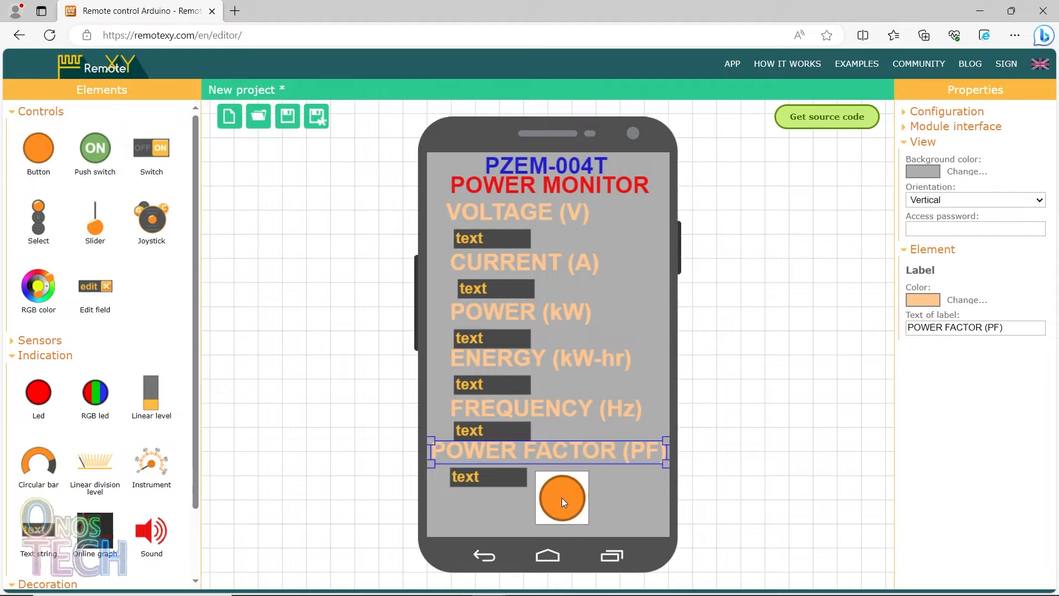
# Place a button captioned ENERGY RESET at the bottom of the phone layout
pyautogui.click(561, 497)
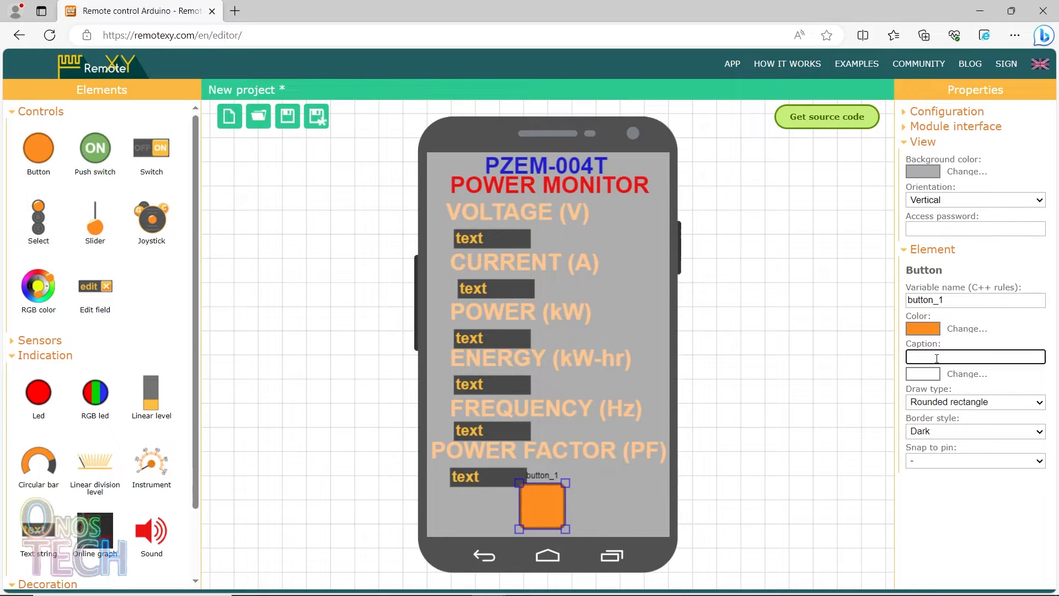
pyautogui.write('ENERGY RESET')
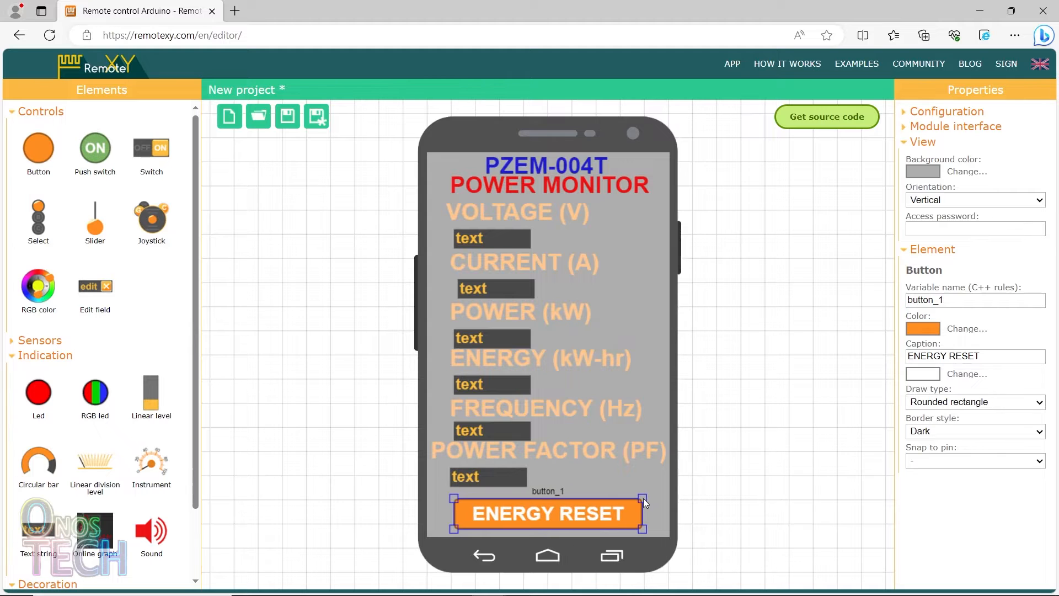
pyautogui.click(825, 115)
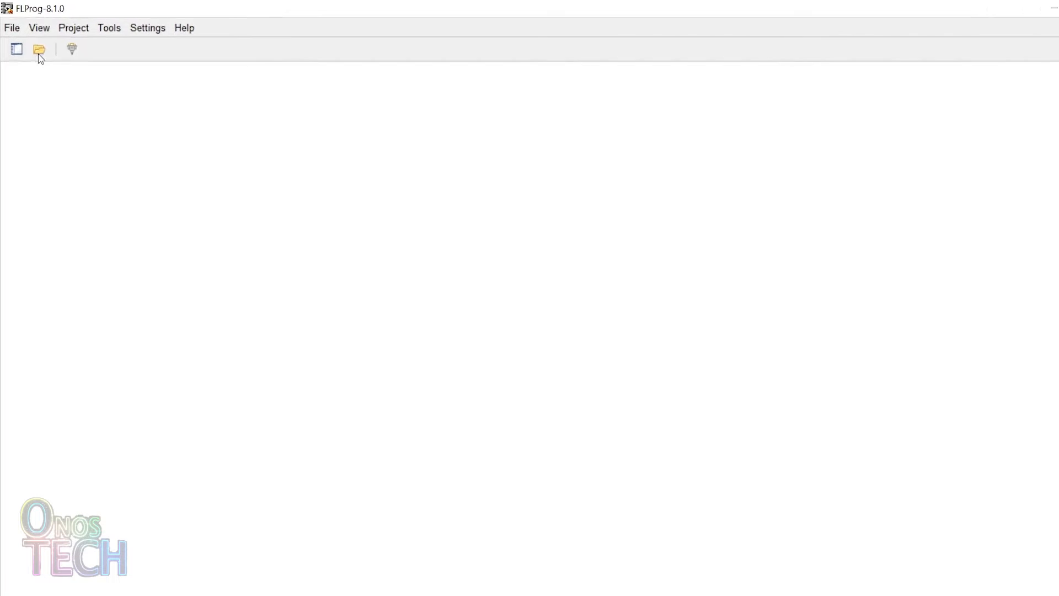
# Start a new ESP8266 project with access point SSID ENERGY and IP address 192.168.0.1
pyautogui.click(39, 48)
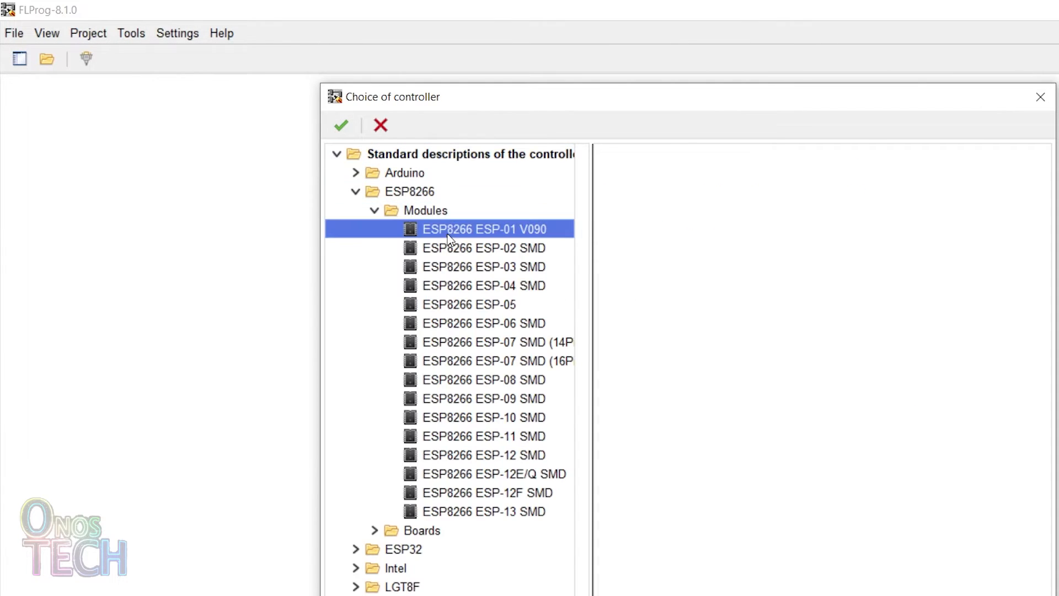
pyautogui.click(341, 126)
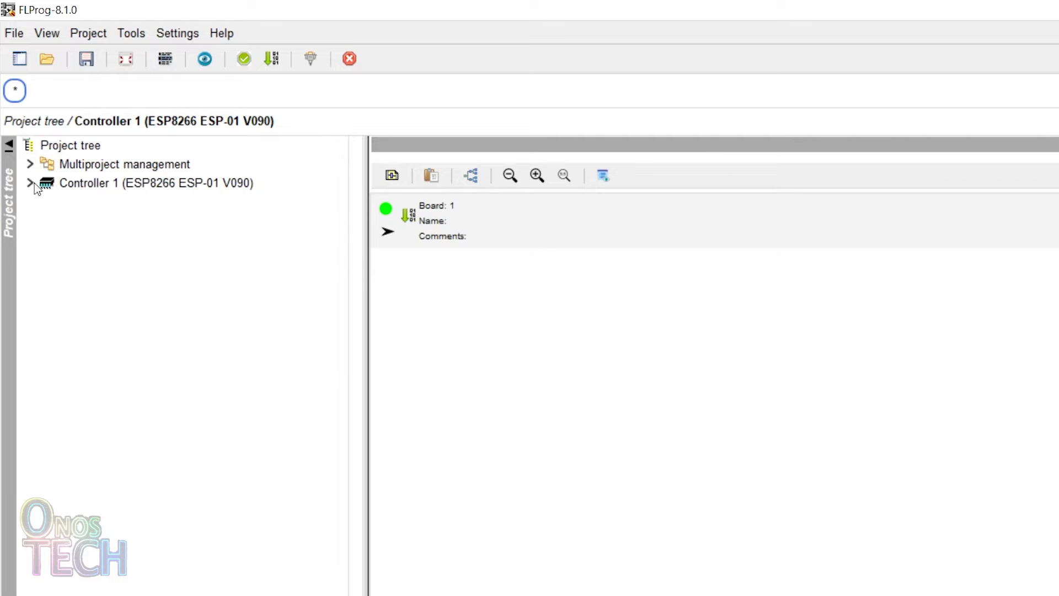
pyautogui.click(31, 183)
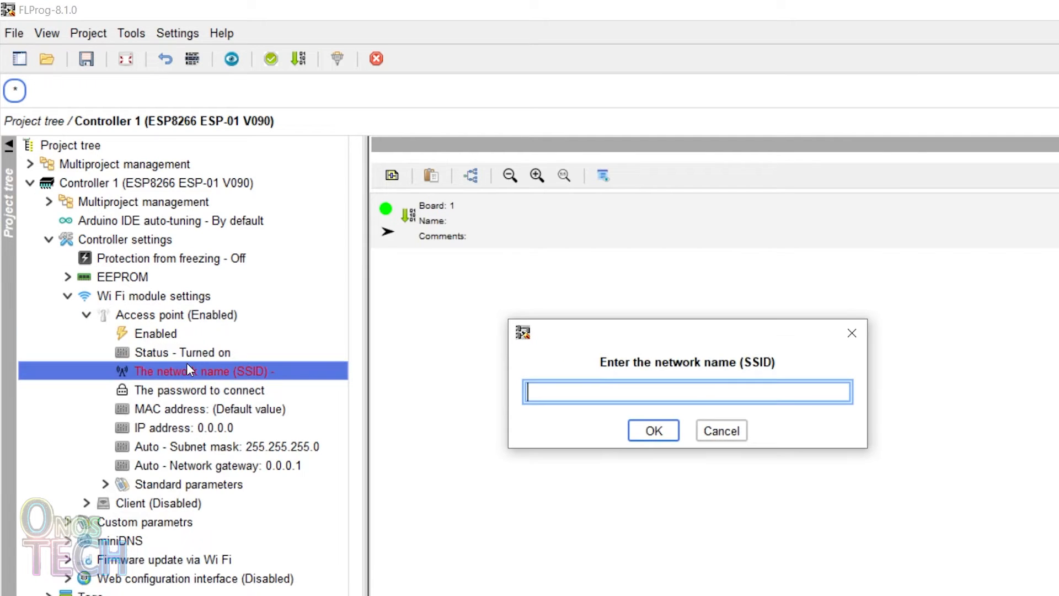
pyautogui.write('ENERGY')
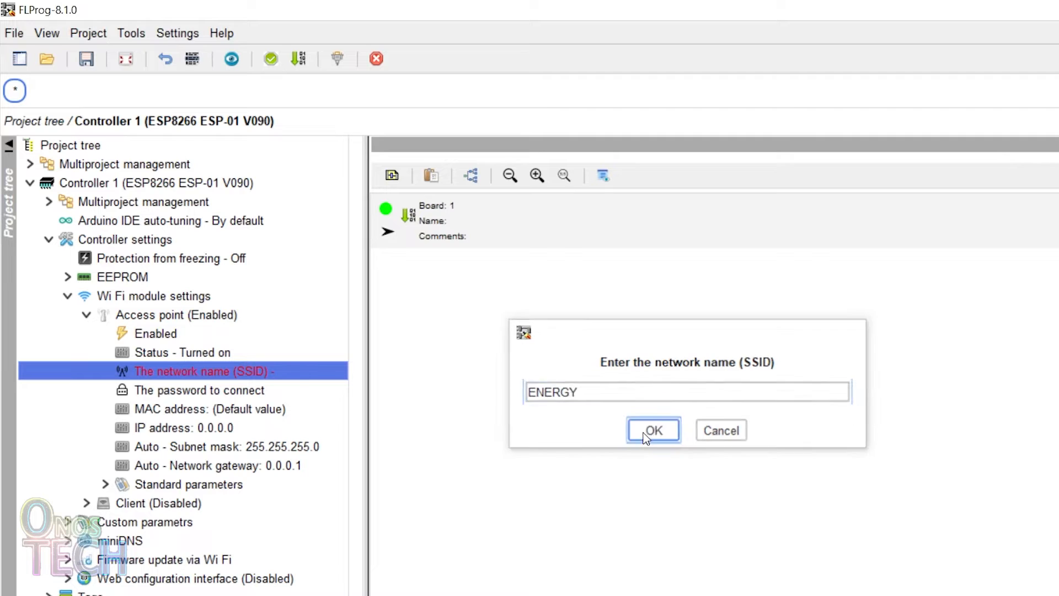
pyautogui.click(651, 430)
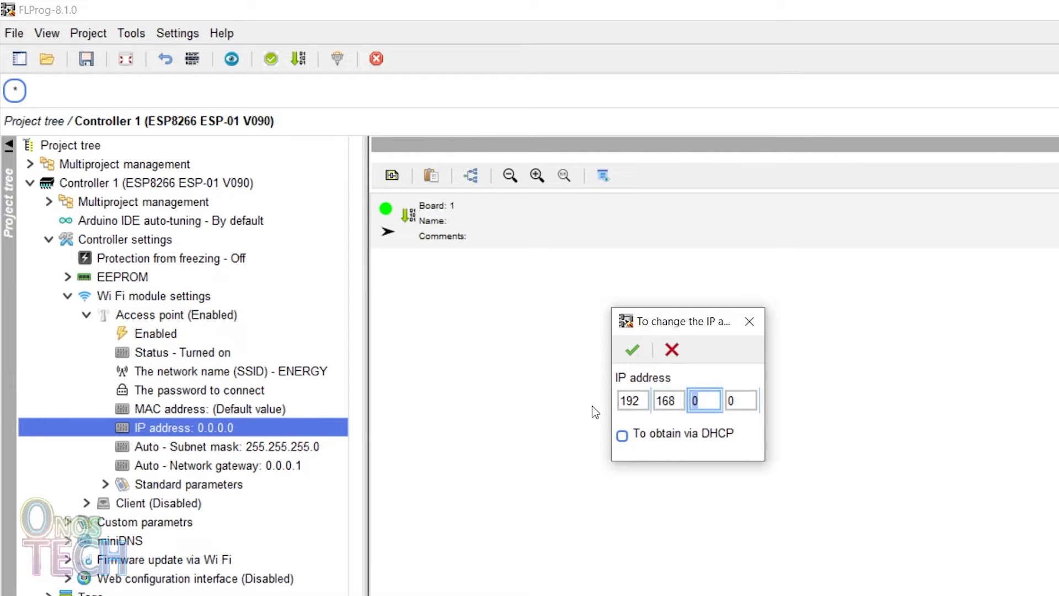
pyautogui.click(630, 350)
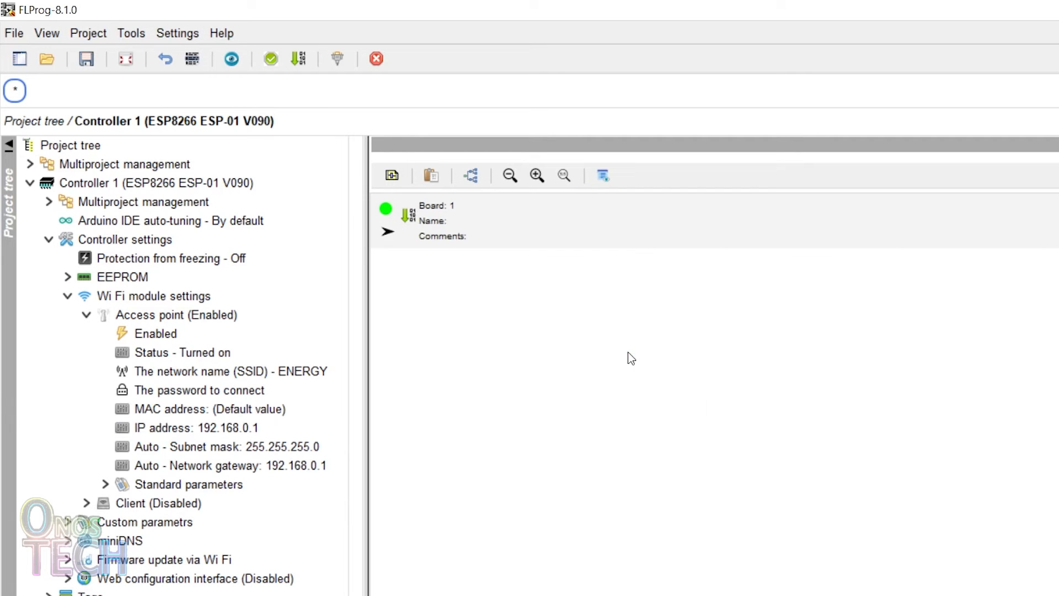
pyautogui.click(829, 487)
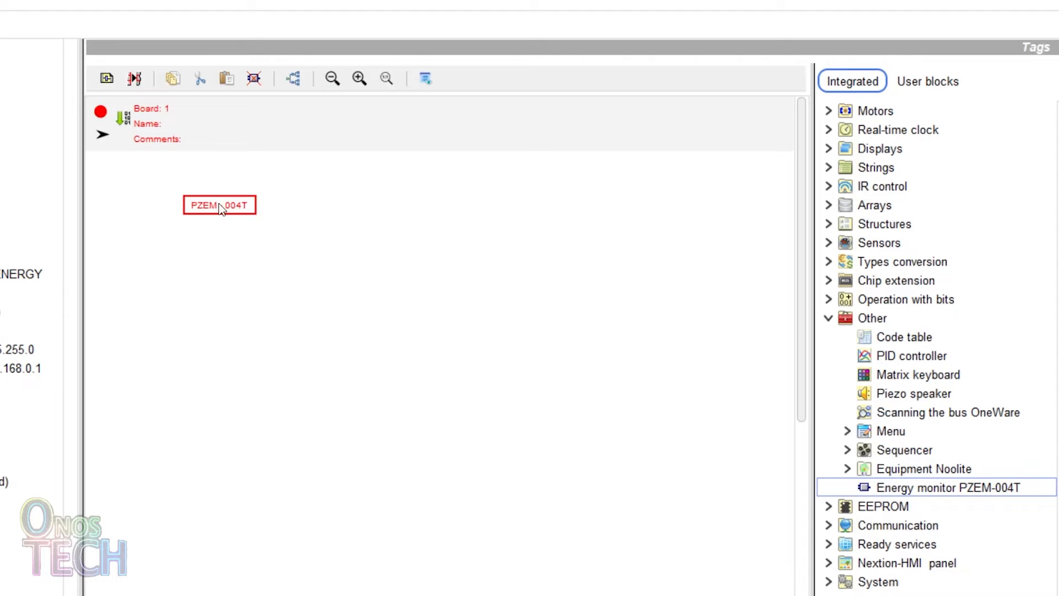
# Assign Serial 0 to the PZEM-004T block with reset input and all six outputs enabled
pyautogui.doubleClick(219, 205)
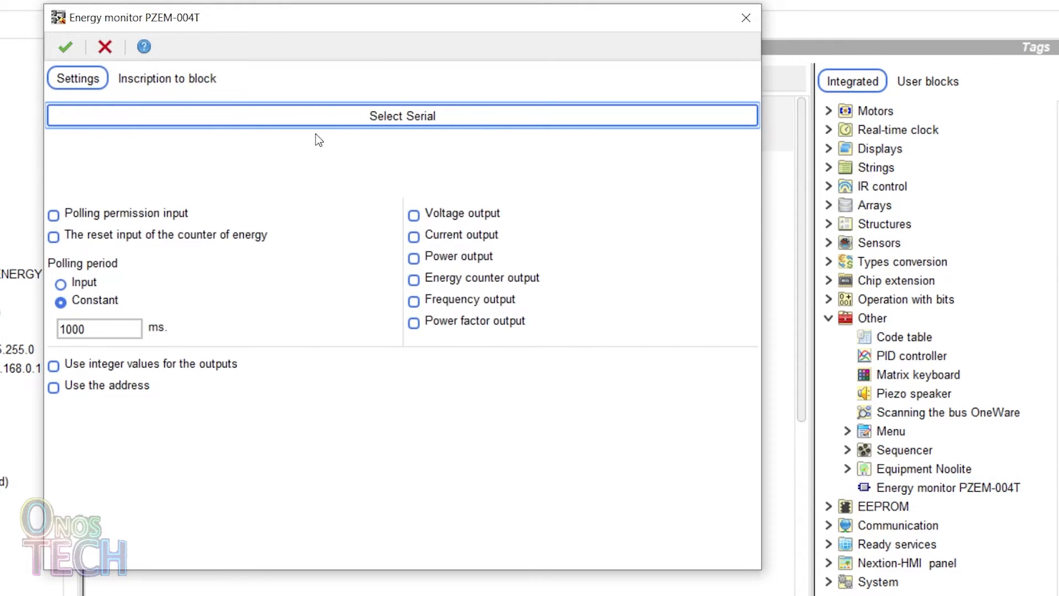
pyautogui.click(401, 116)
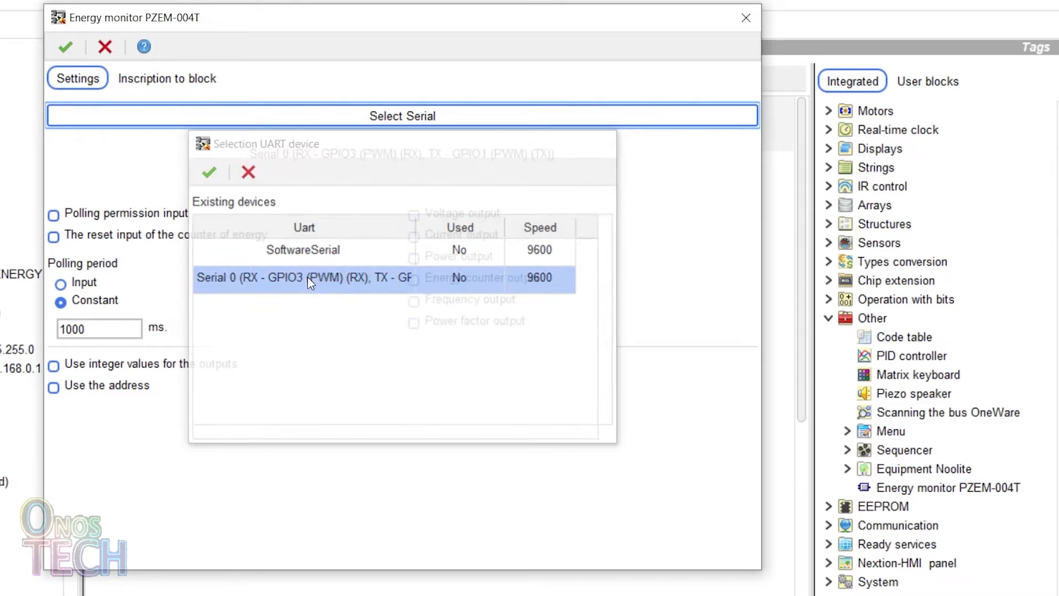
pyautogui.doubleClick(305, 278)
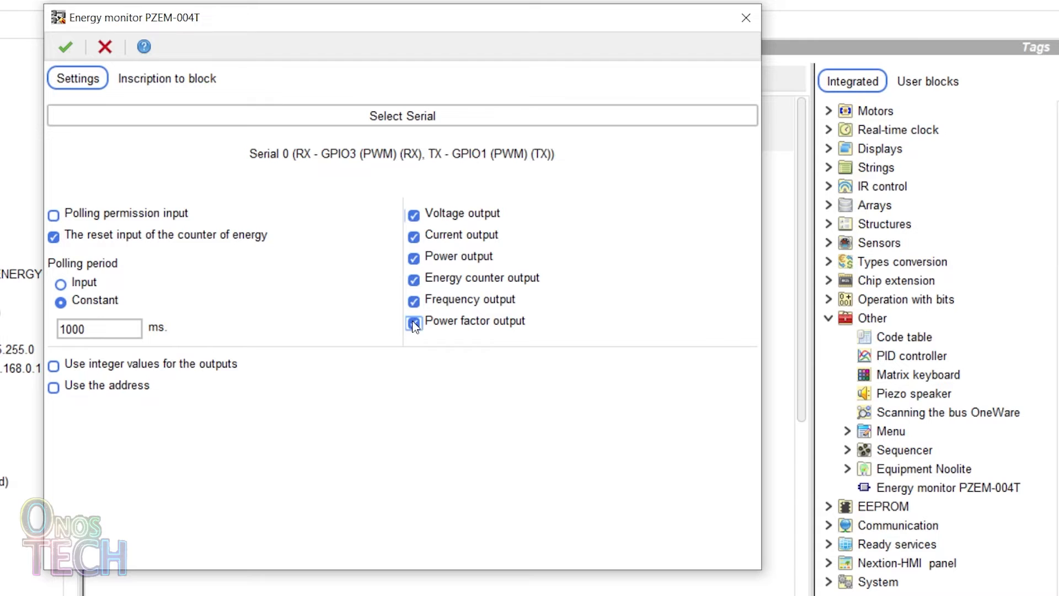
pyautogui.click(64, 46)
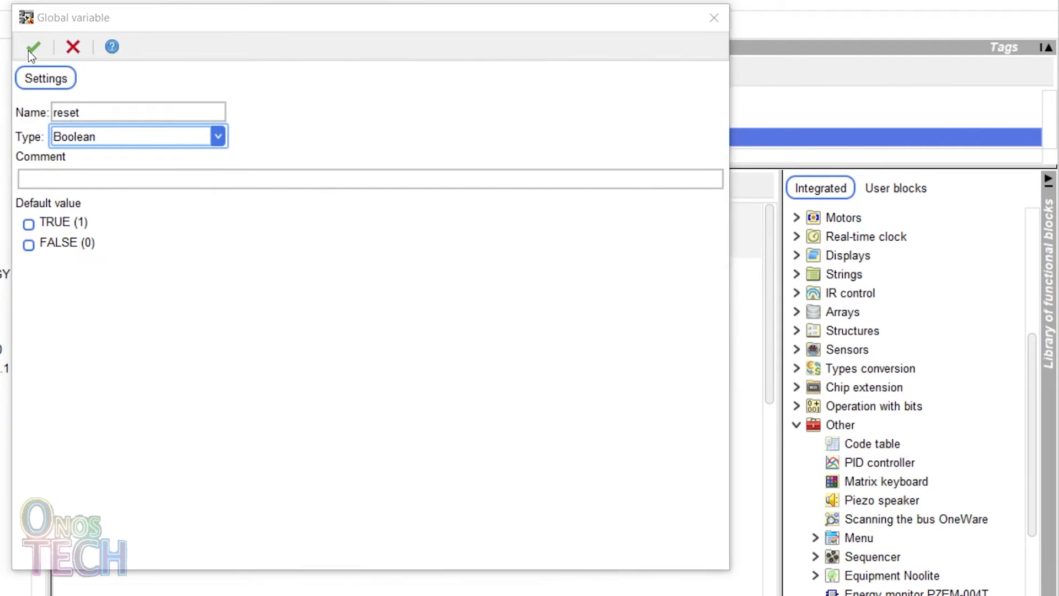
# Confirm the new Boolean global variable named reset
pyautogui.click(32, 46)
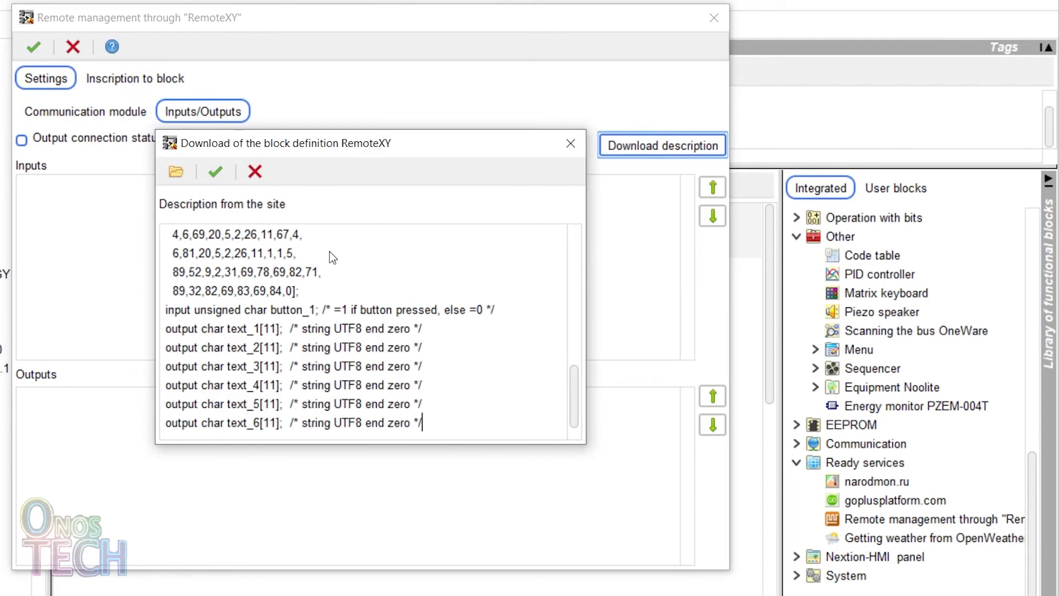
# Accept the RemoteXY description, wire the six readings to text_1–text_6 and button_1 to reset, and compile
pyautogui.click(215, 171)
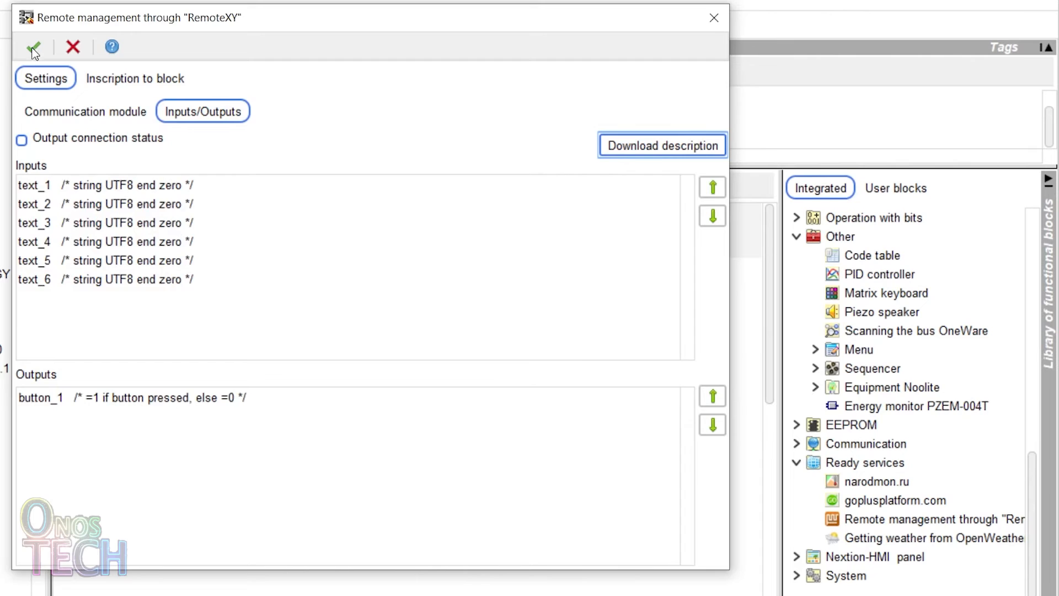
pyautogui.click(32, 47)
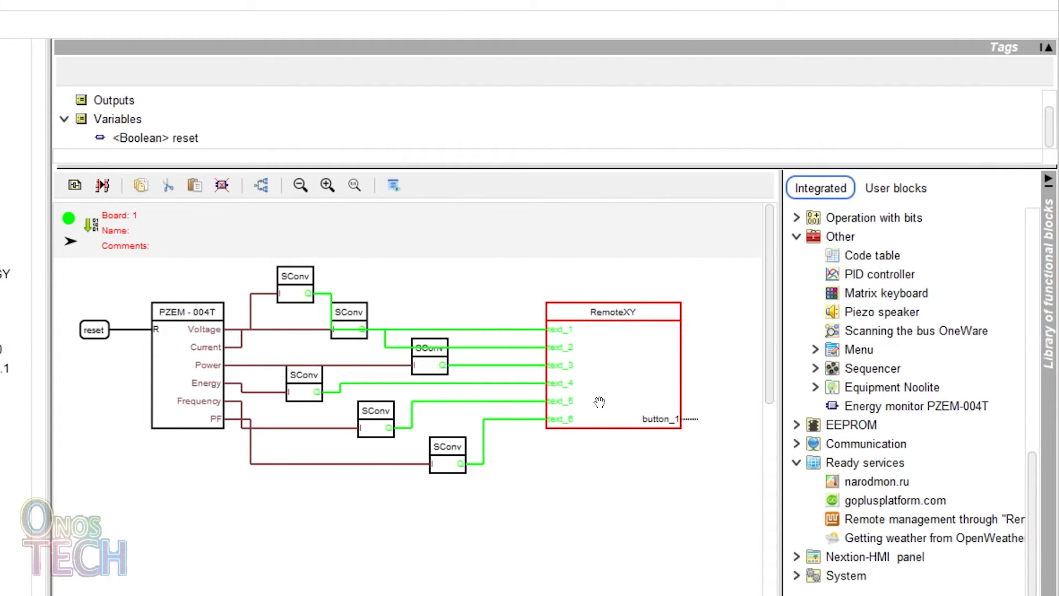
pyautogui.click(93, 330)
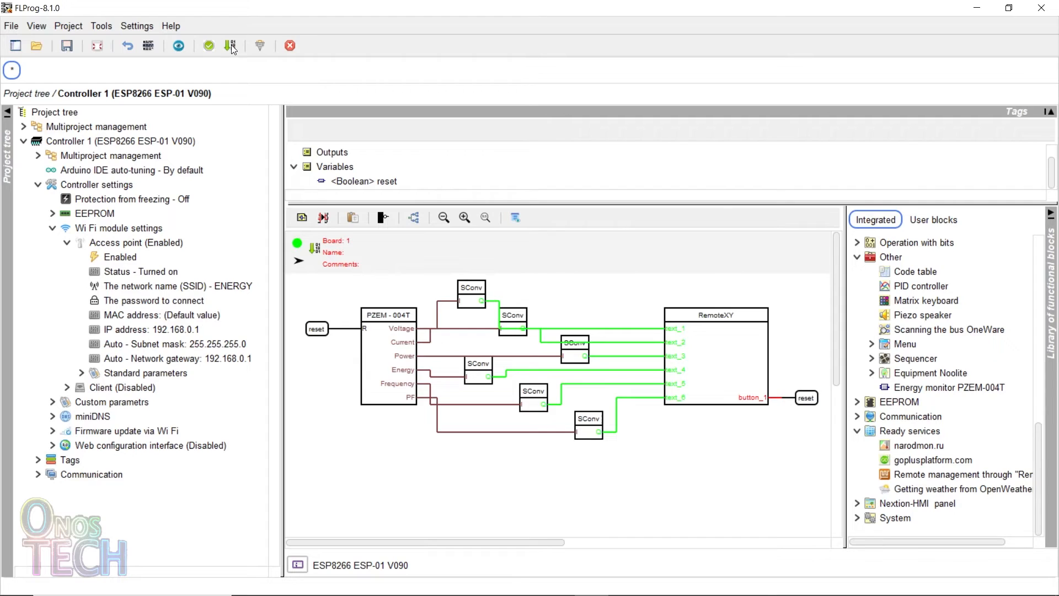
pyautogui.click(231, 46)
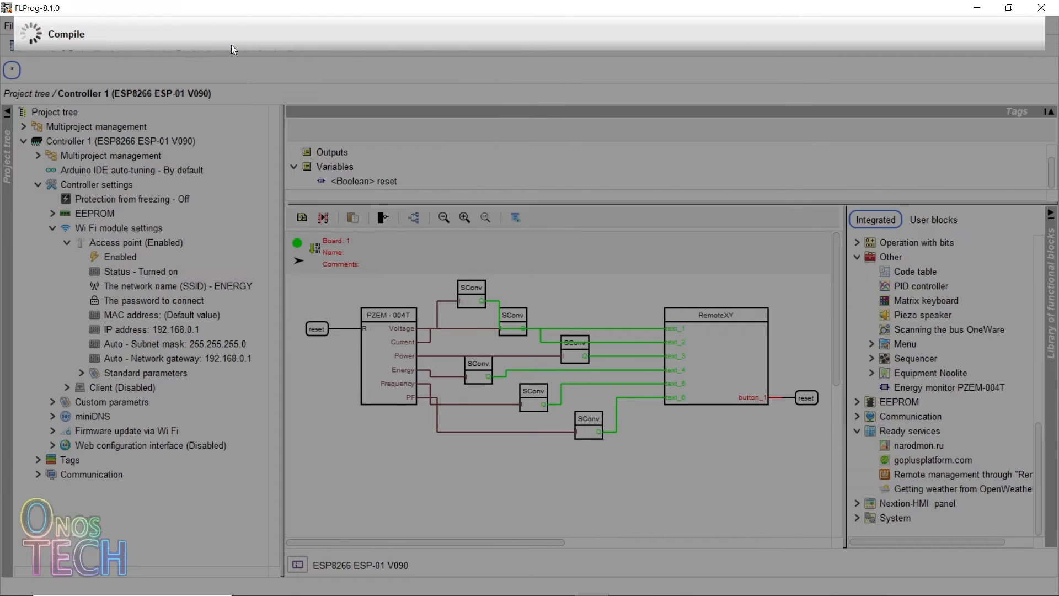
pyautogui.click(76, 23)
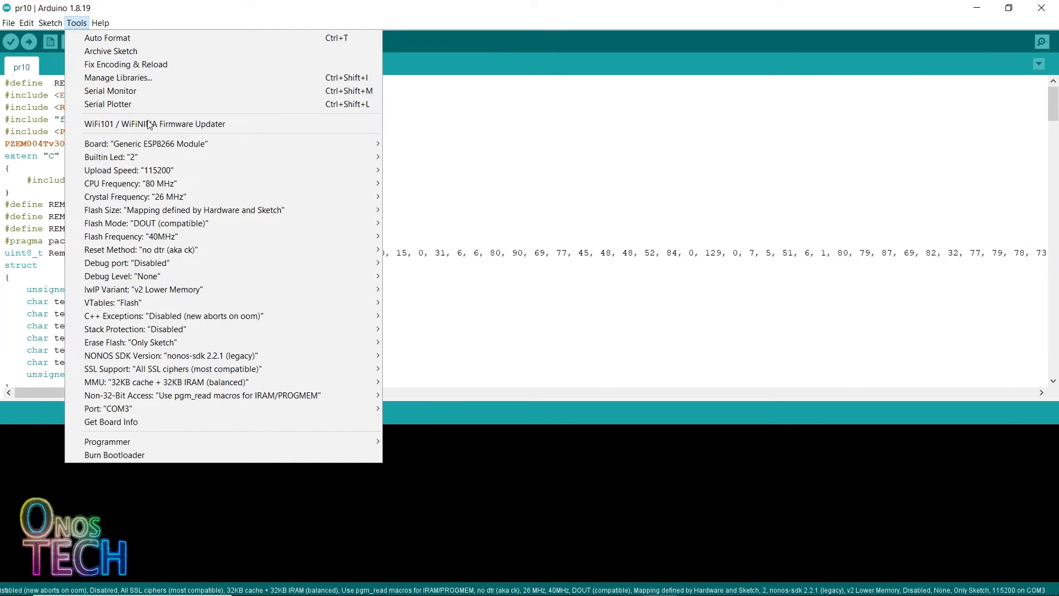
pyautogui.moveTo(203, 209)
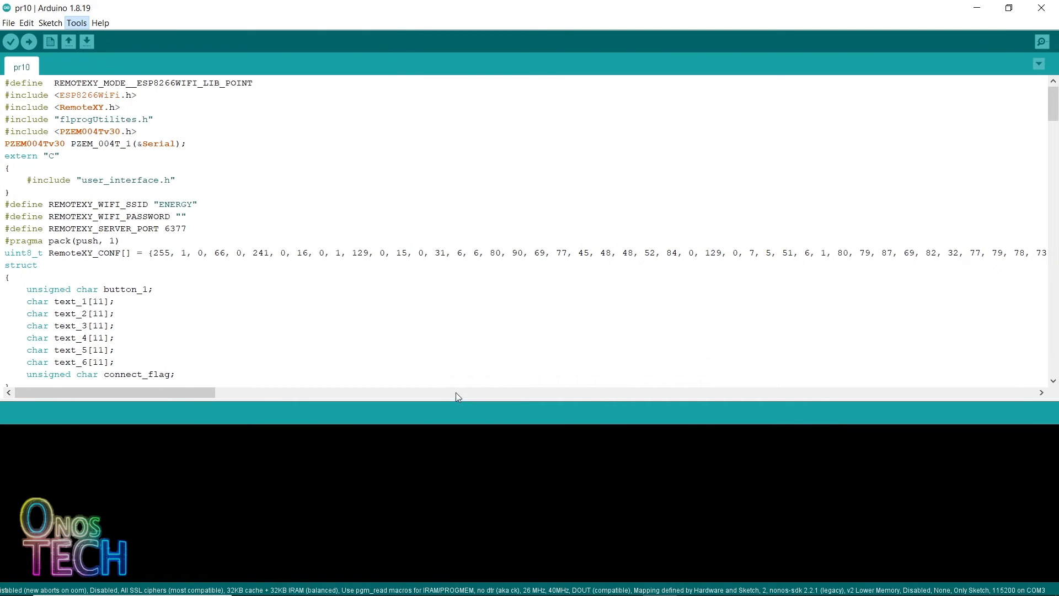
# Set reset method dtr (aka nodemcu) and port COM3 under Tools, then upload the sketch
pyautogui.click(76, 22)
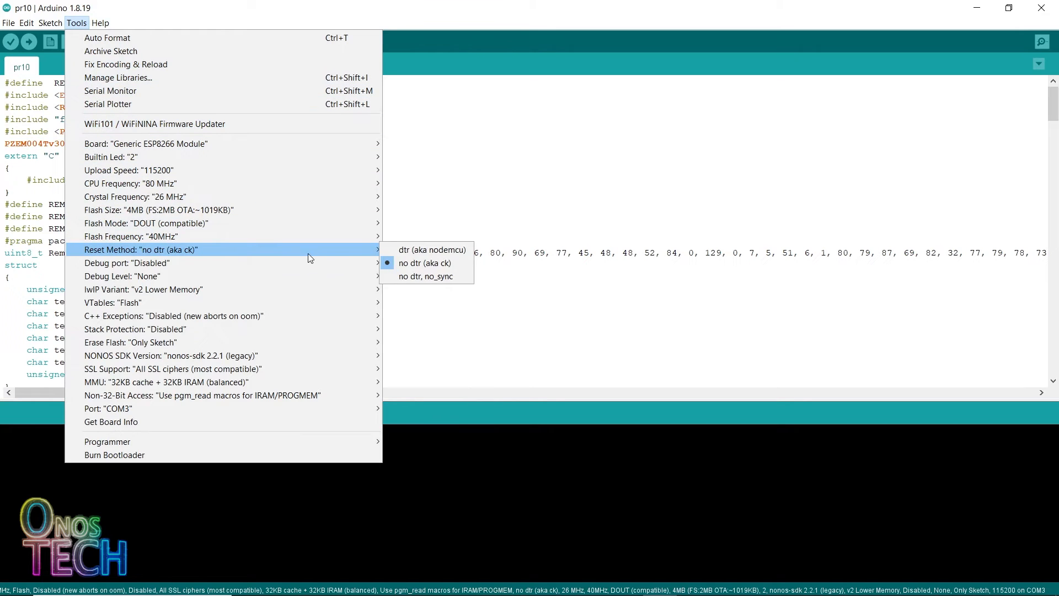
pyautogui.click(431, 250)
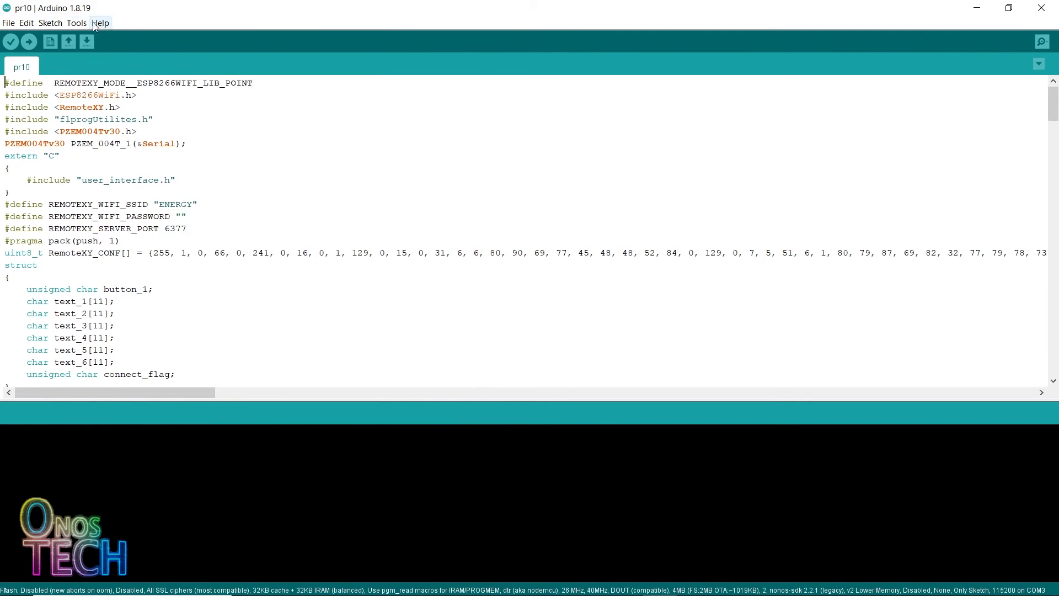
pyautogui.click(76, 22)
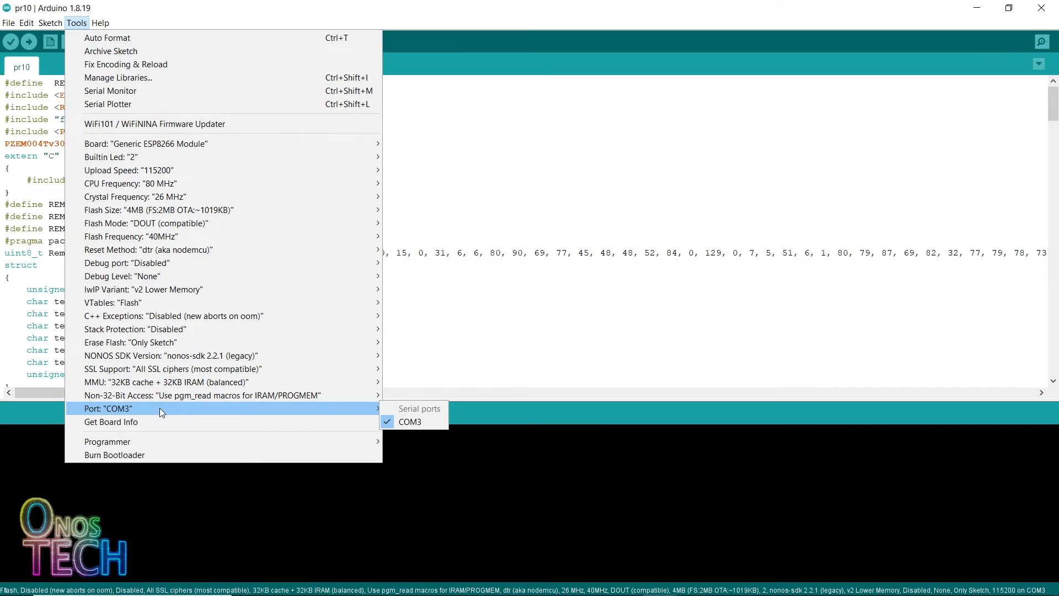
pyautogui.moveTo(410, 421)
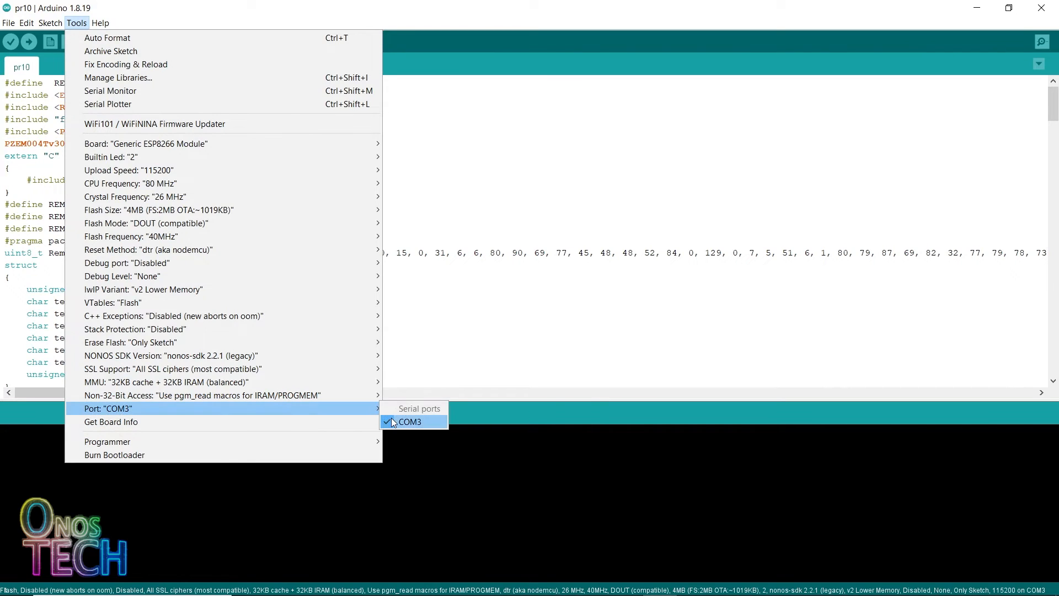
pyautogui.click(408, 420)
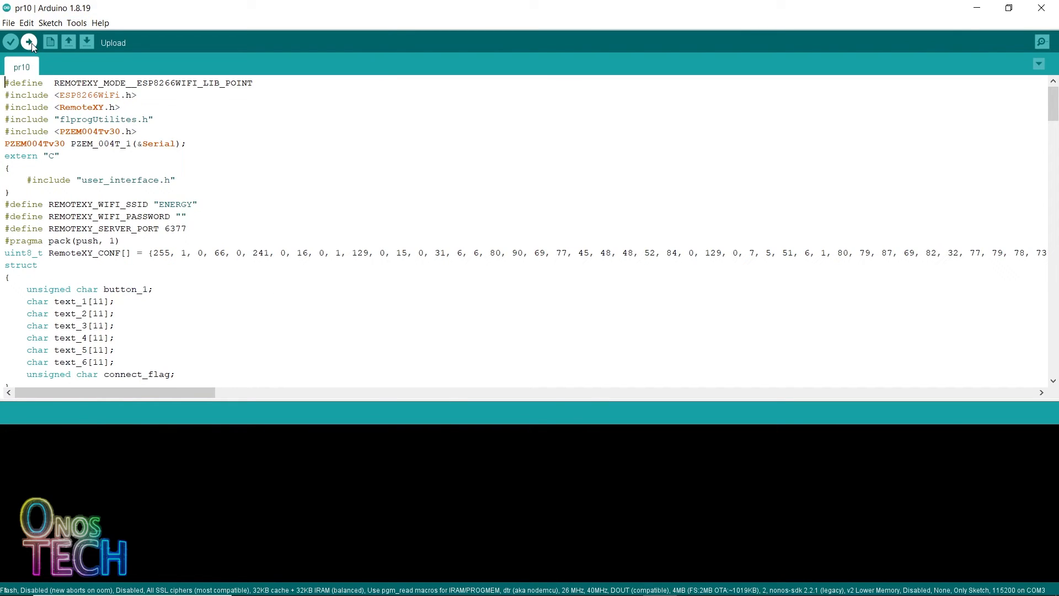
pyautogui.click(29, 42)
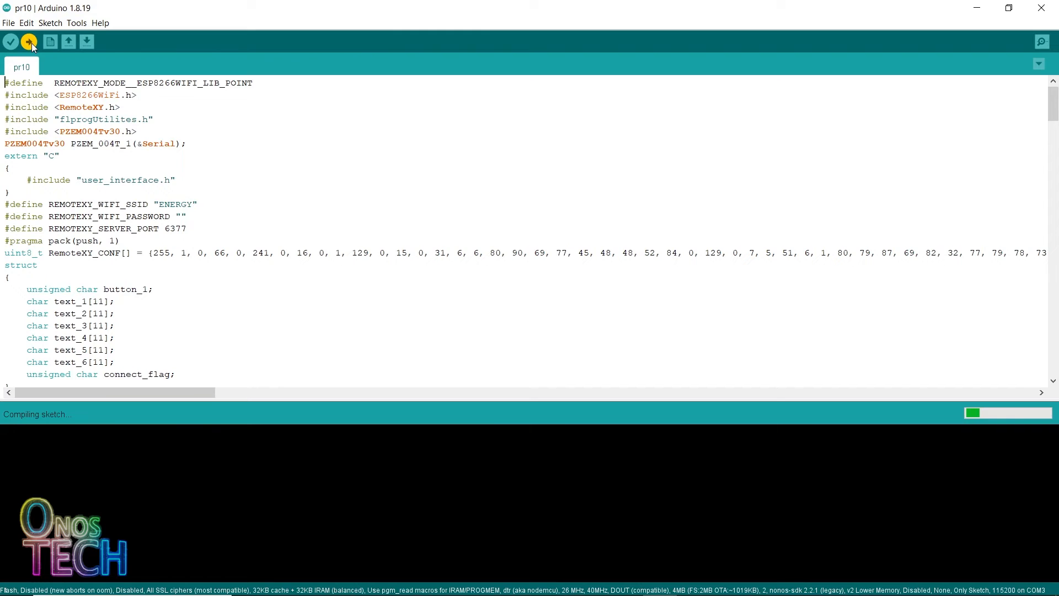